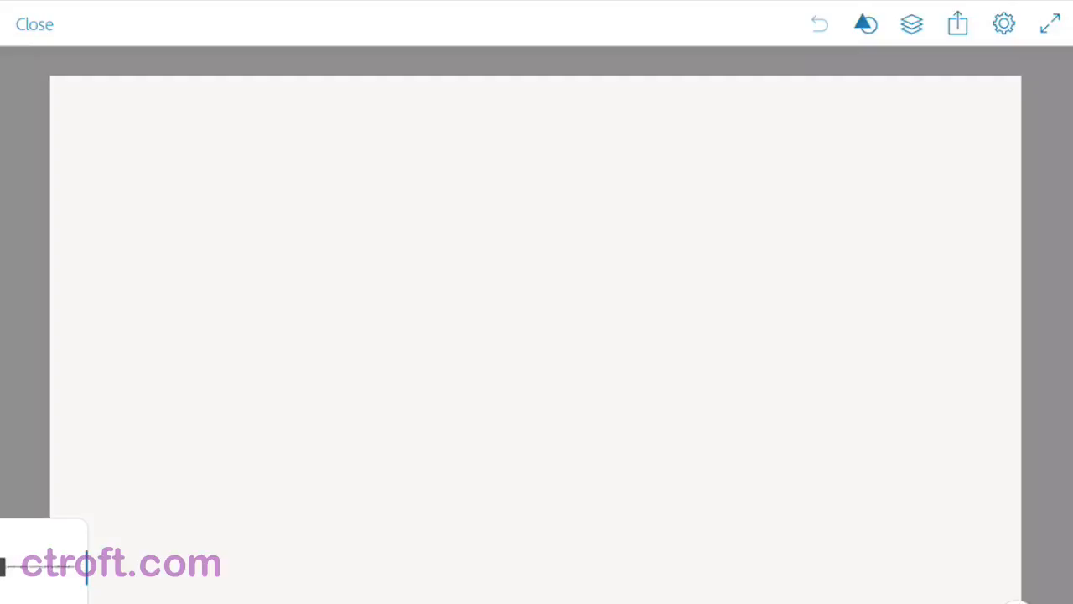
Dismiss the export options and switch the canvas to full-screen, distraction-free view.
left_click(956, 23)
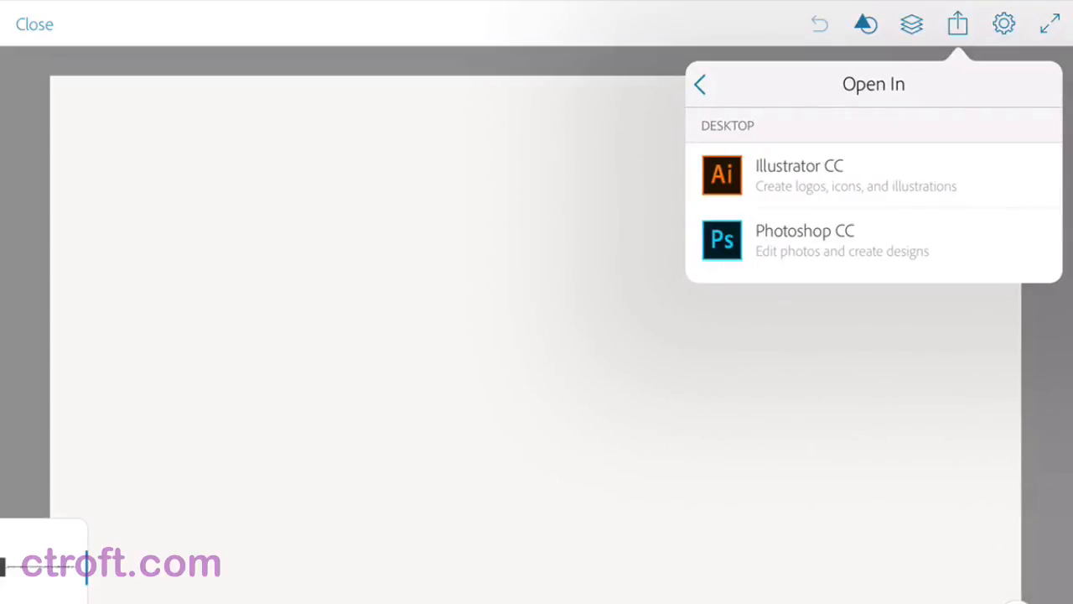
left_click(700, 84)
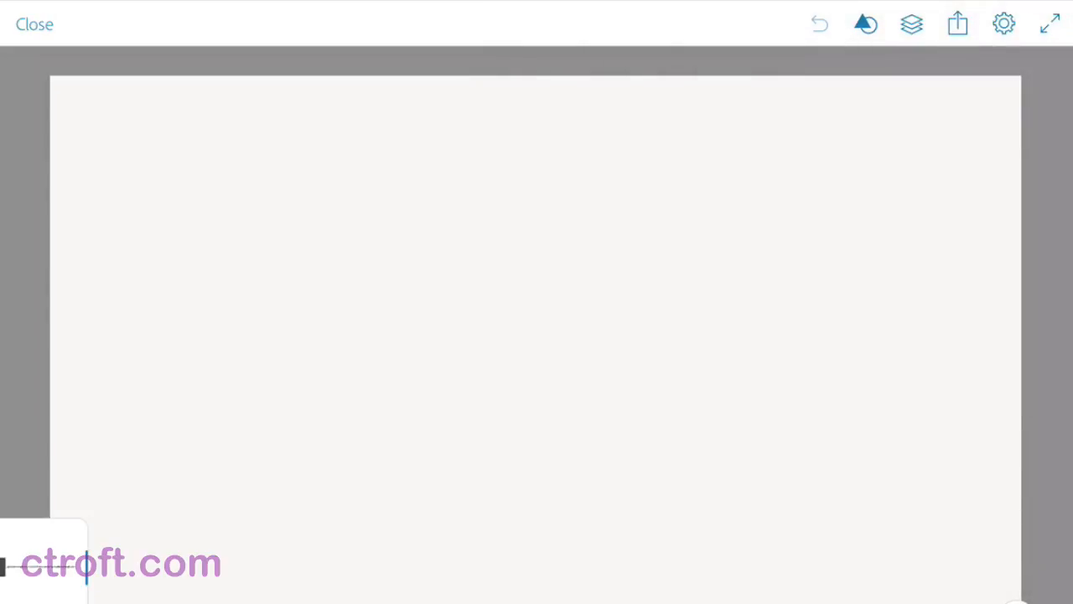
left_click(912, 24)
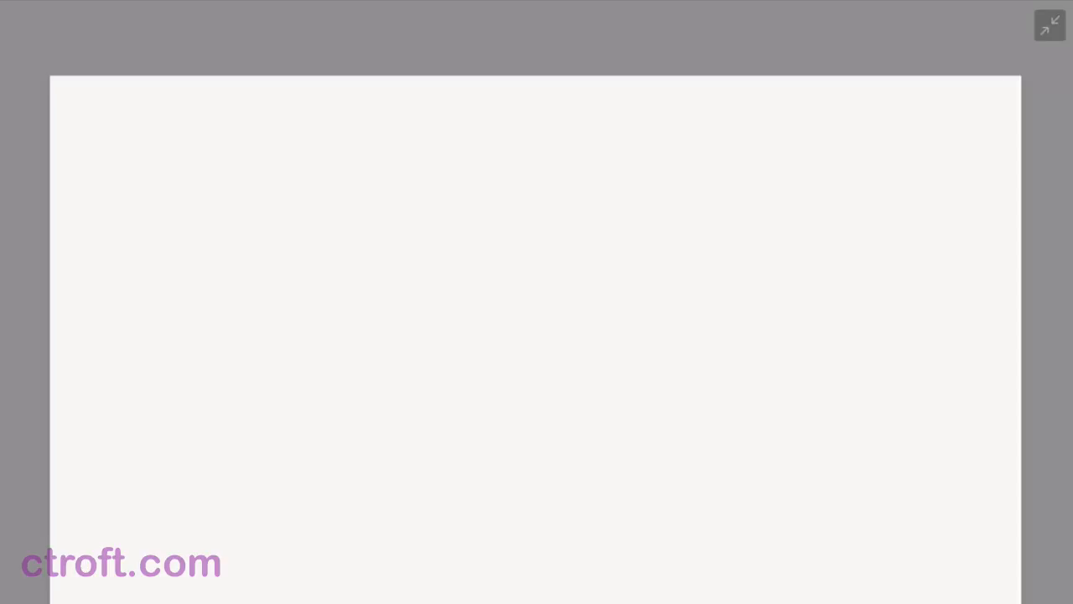
Pencil a tilted oval, then a curve beside its left side running into a bumpy bottom.
left_click(496, 218)
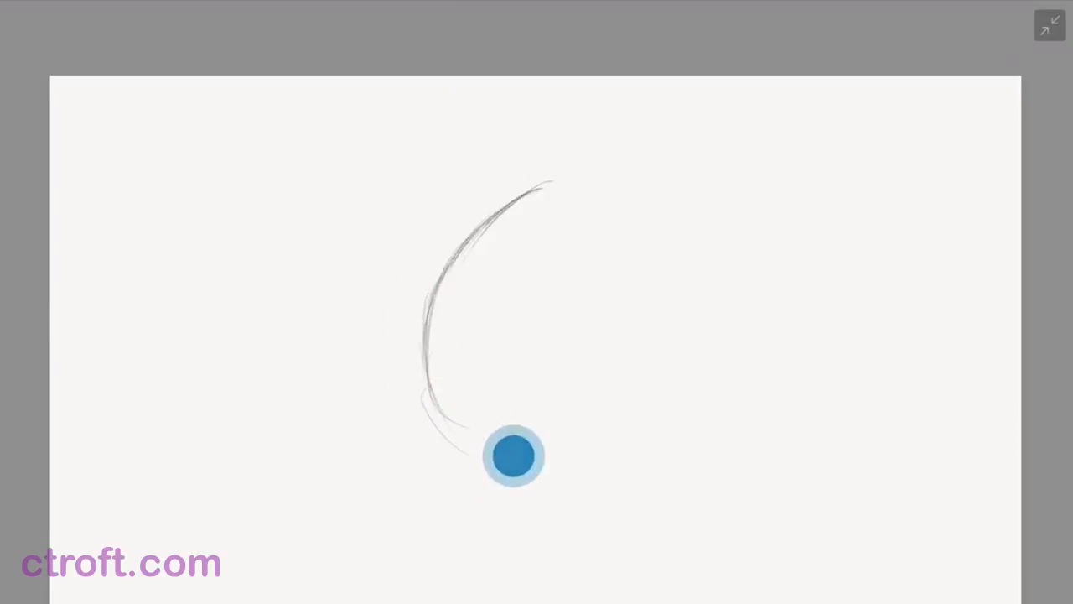
left_click_drag(513, 456, 612, 414)
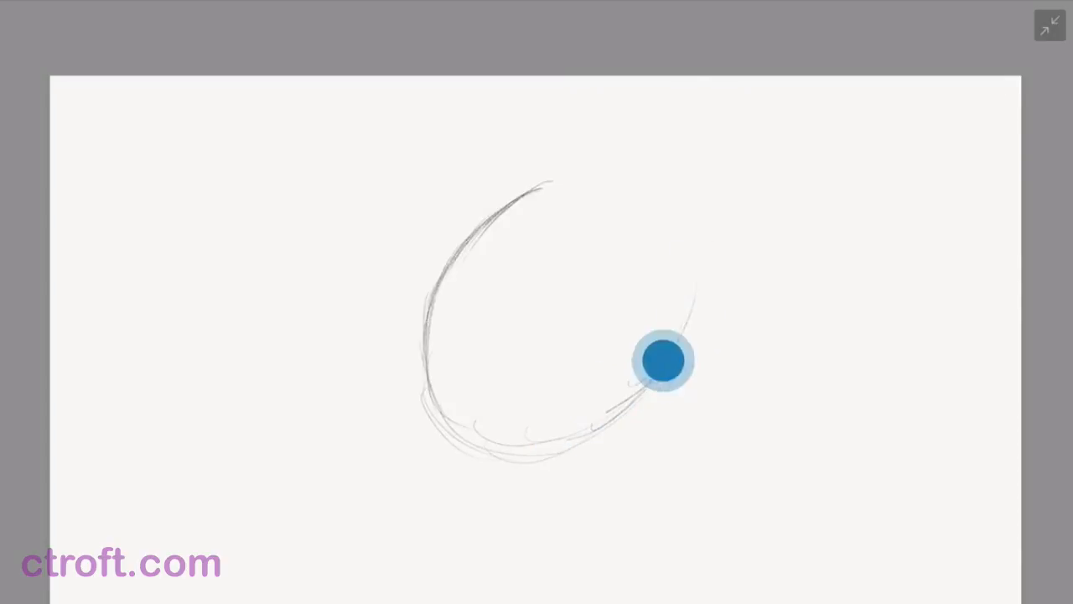
left_click_drag(664, 360, 612, 188)
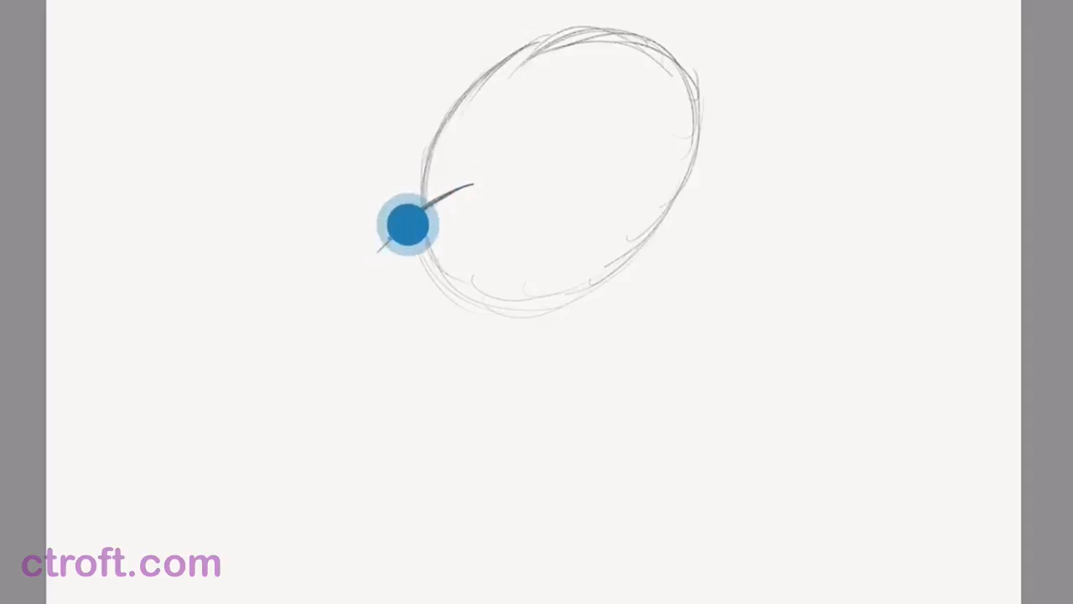
left_click_drag(409, 225, 332, 384)
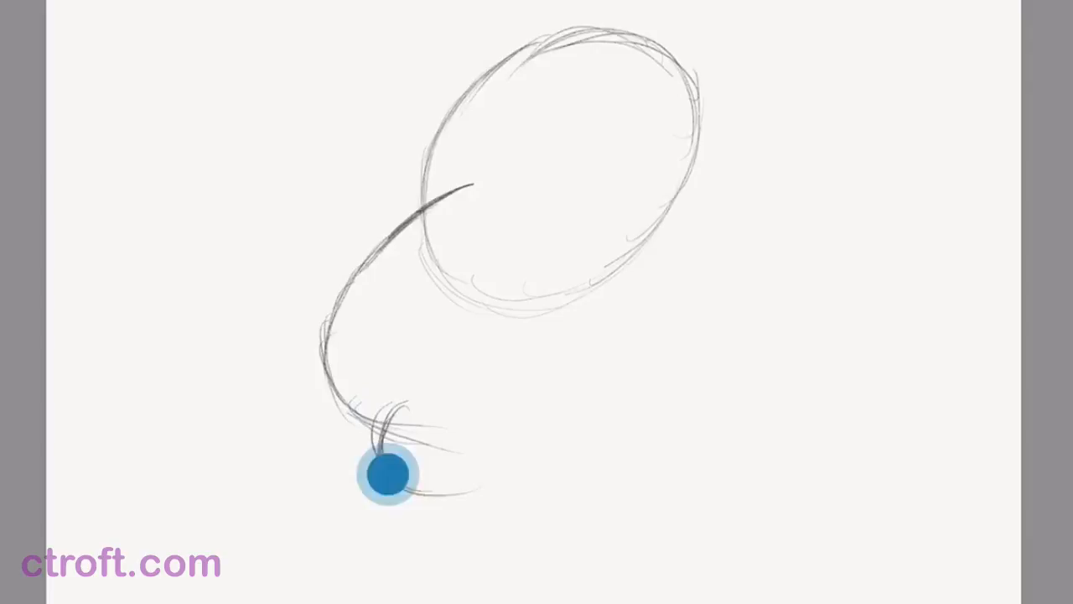
left_click_drag(385, 473, 530, 396)
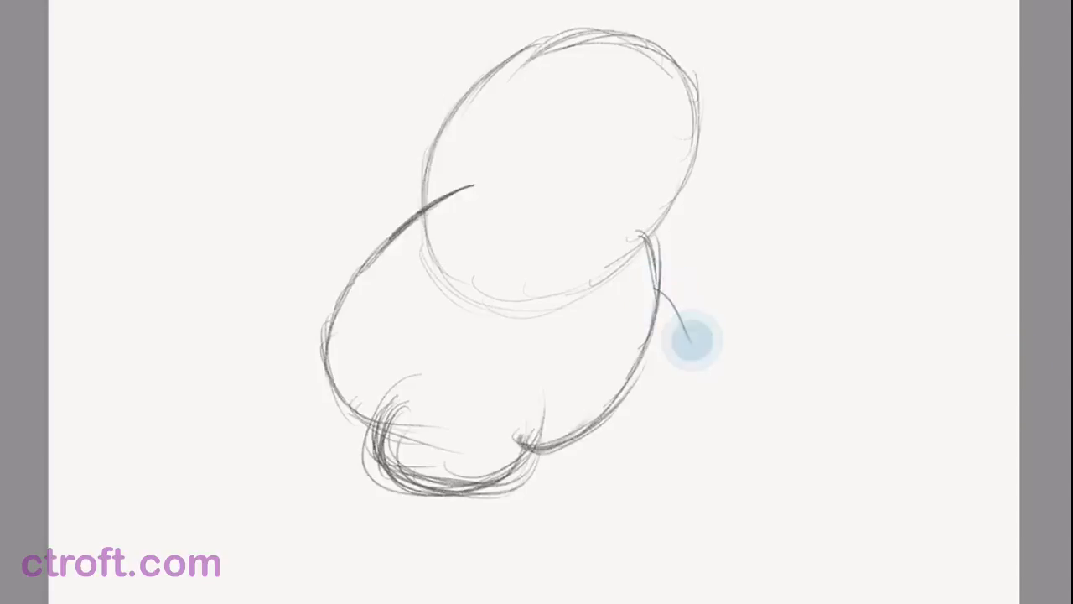
Draw two parallel strokes down from the oval's right side forming a narrow neck.
left_click_drag(688, 336, 704, 428)
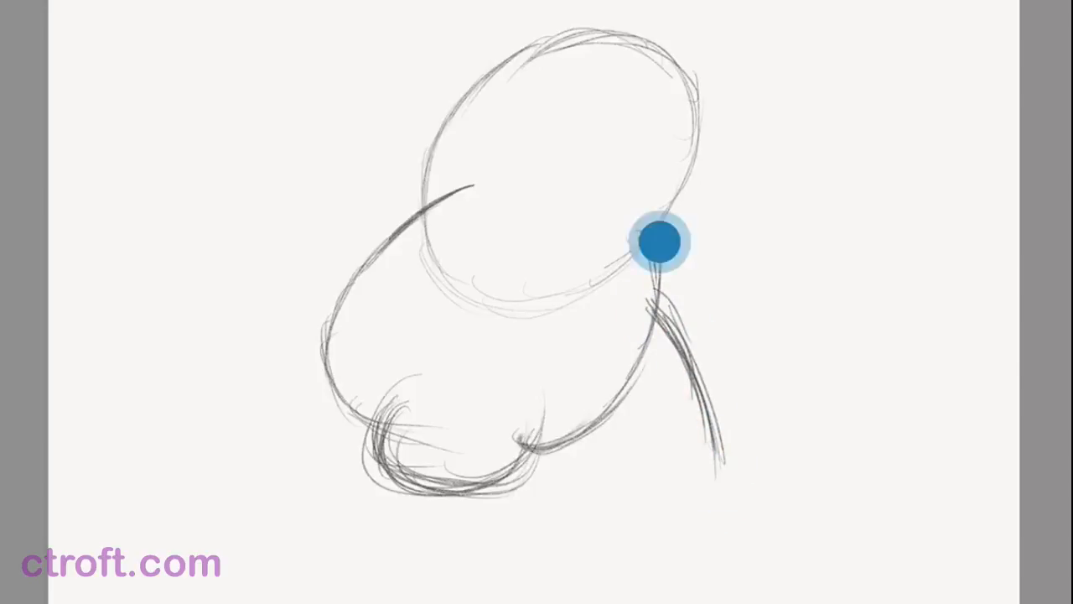
left_click_drag(661, 241, 753, 452)
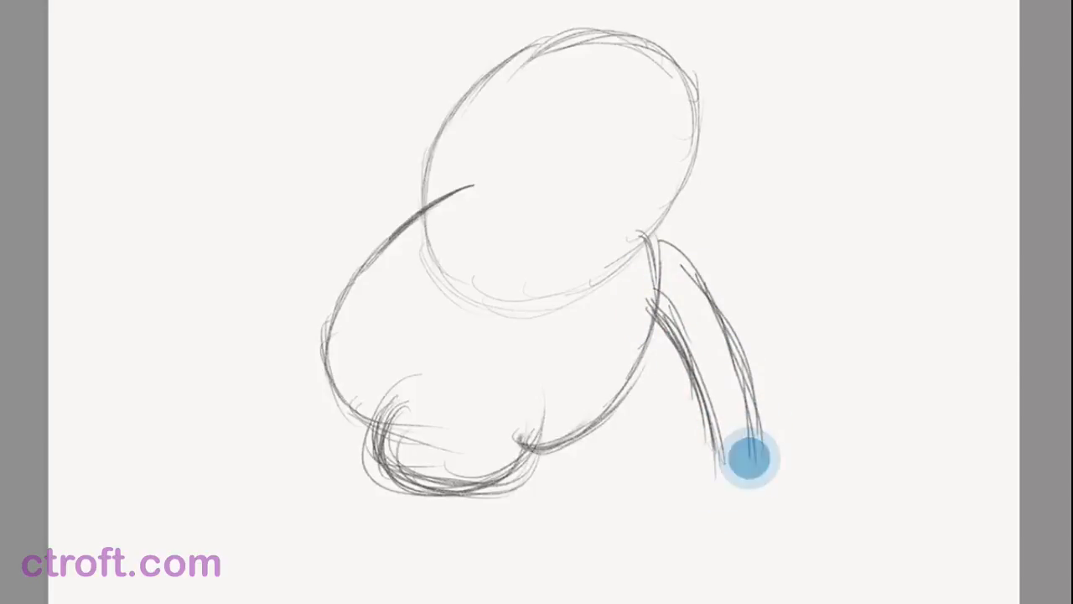
left_click_drag(754, 452, 662, 243)
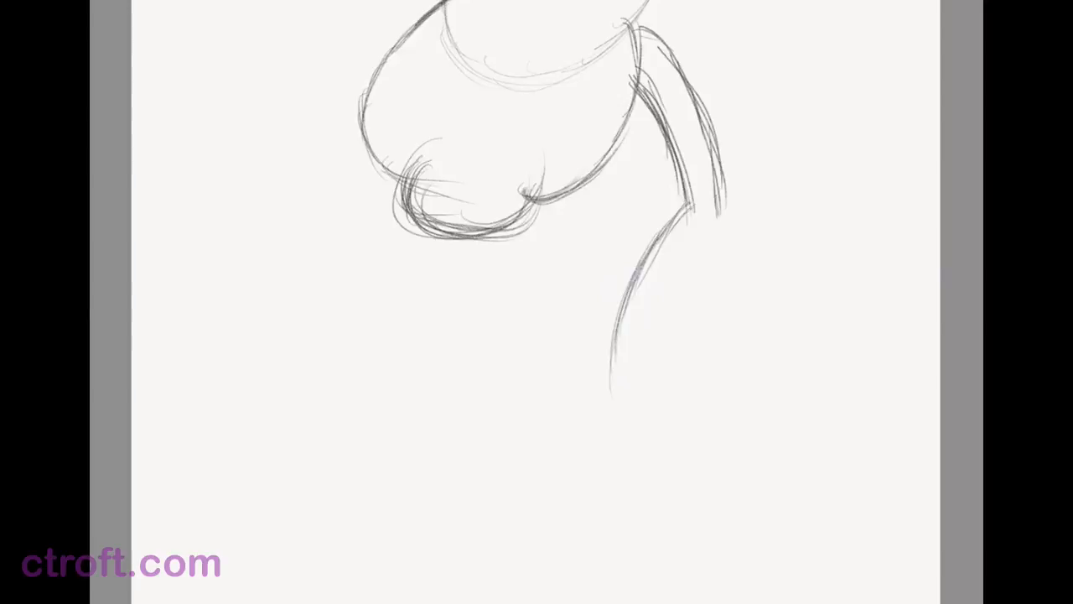
Sketch the rounded torso outline and a long vertical line running down through it.
left_click(569, 409)
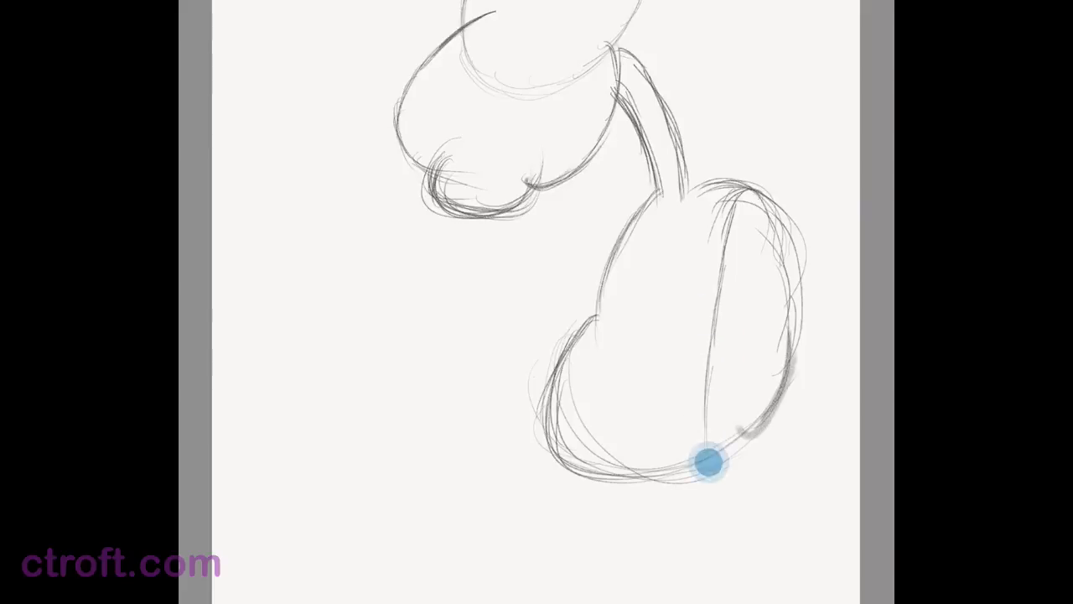
left_click_drag(708, 466, 741, 199)
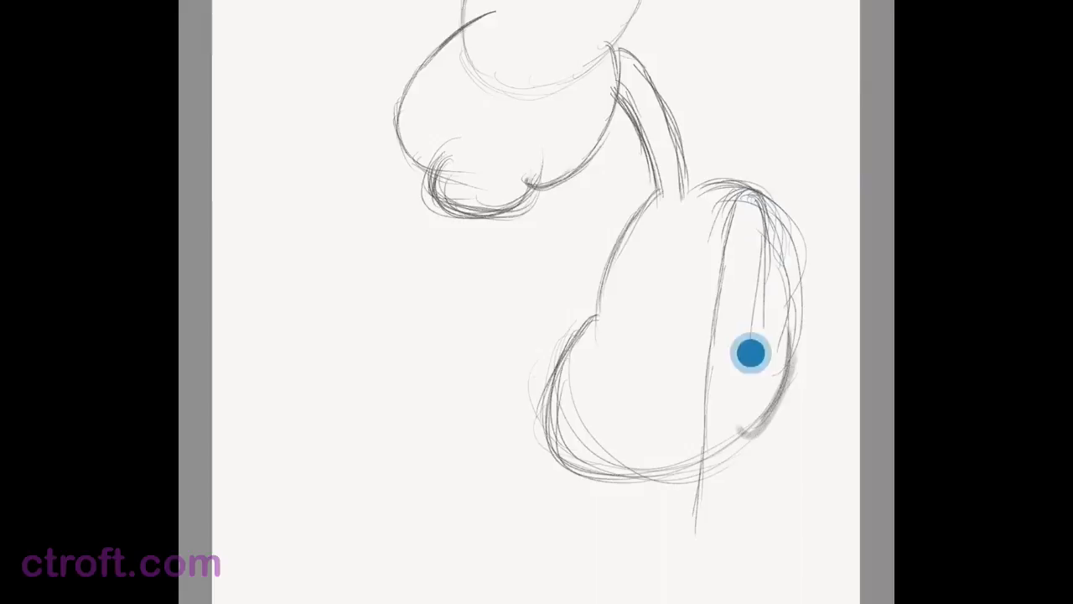
left_click_drag(747, 352, 731, 499)
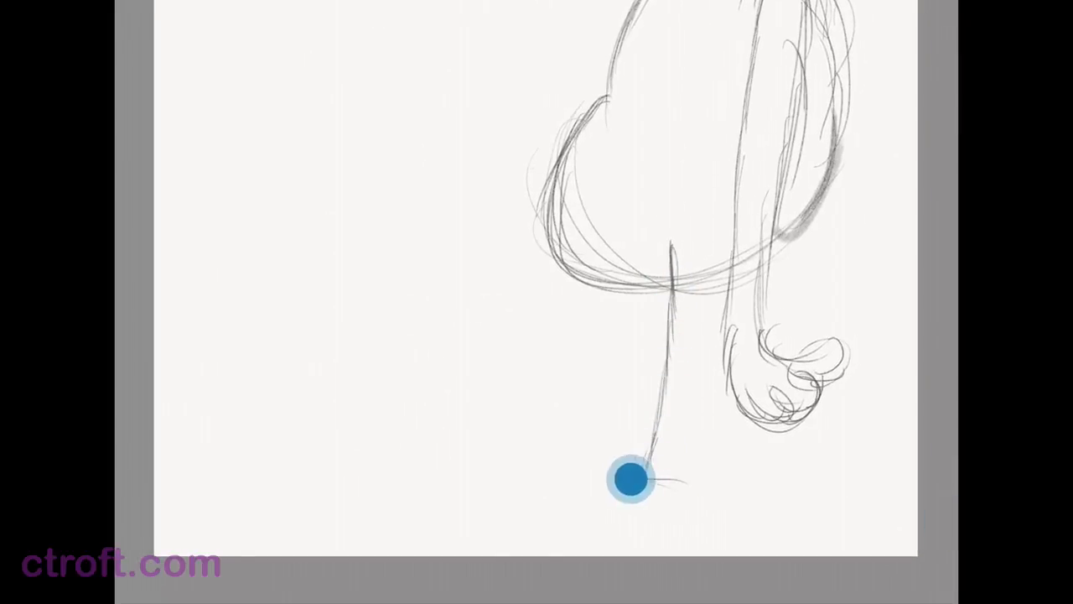
Pencil the leg's left edge, flat bottom, right edge and a small stroke at its foot.
left_click_drag(633, 477, 717, 463)
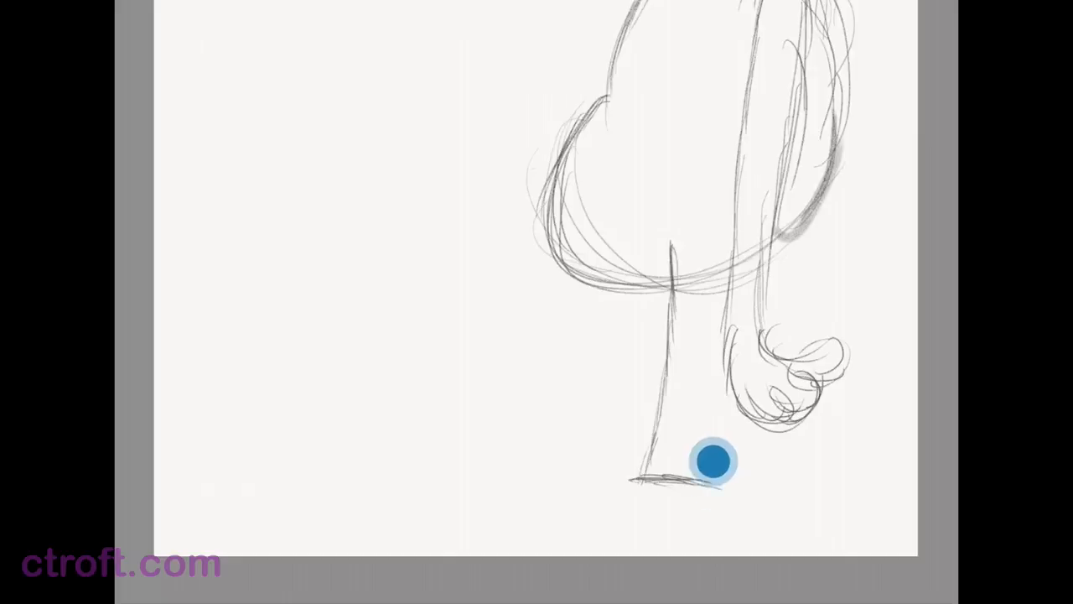
left_click_drag(714, 459, 698, 416)
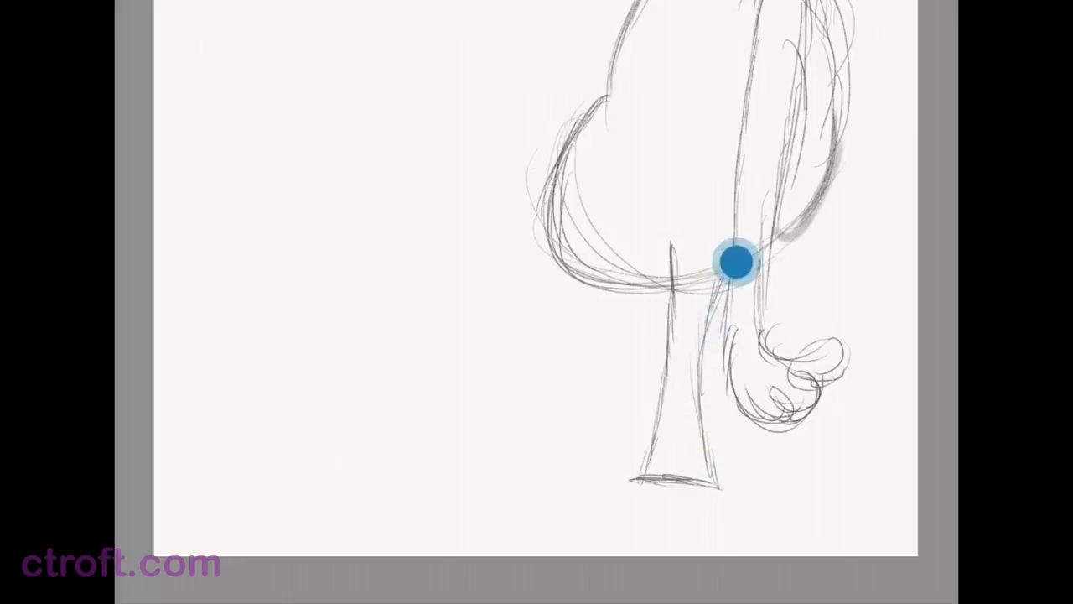
left_click_drag(736, 261, 721, 288)
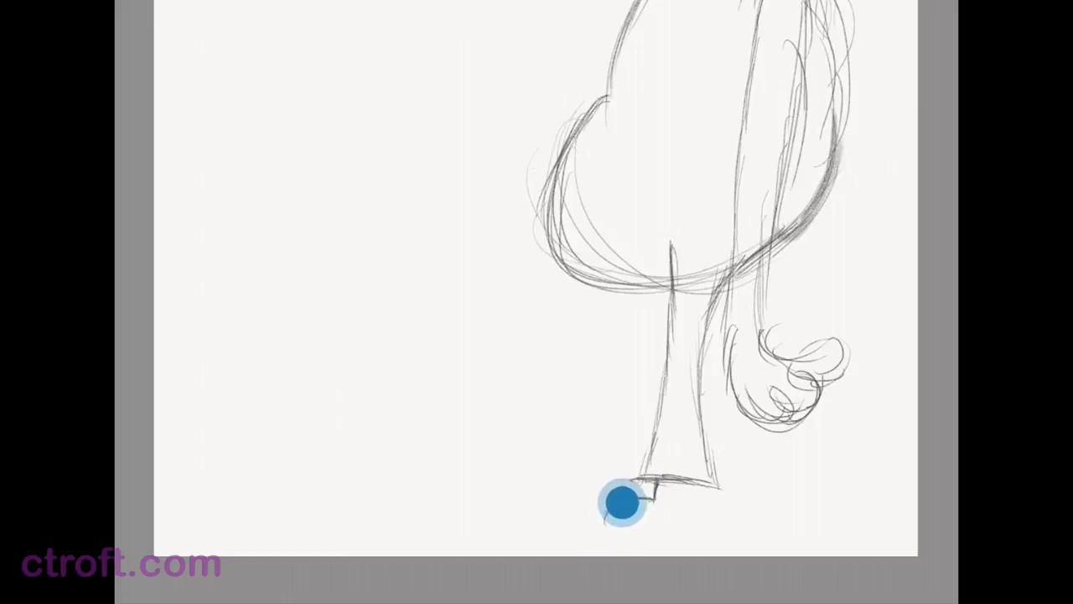
left_click_drag(623, 499, 662, 516)
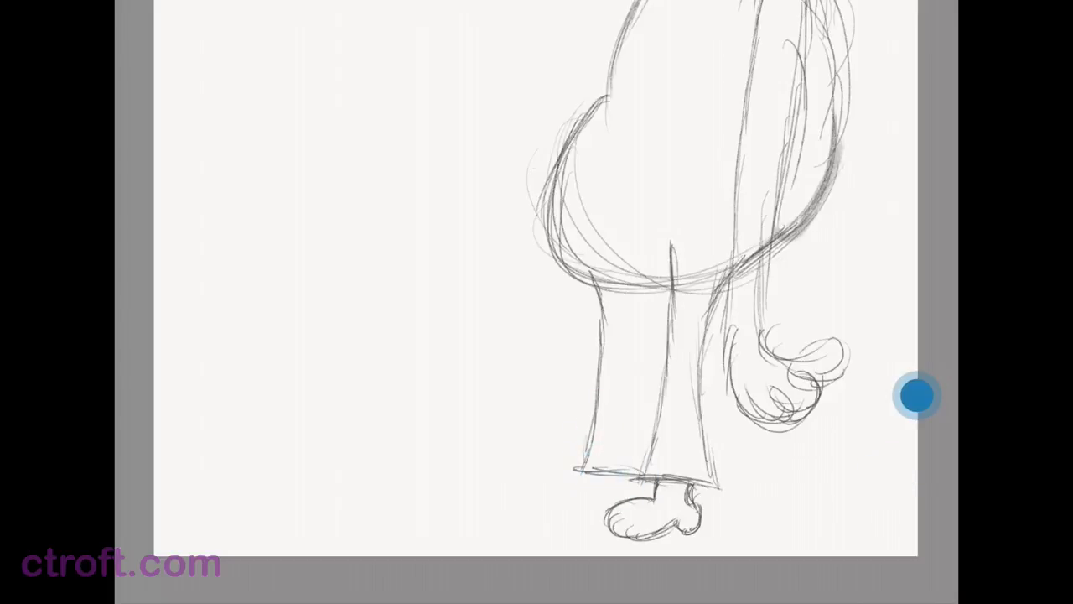
mouse_move(645, 427)
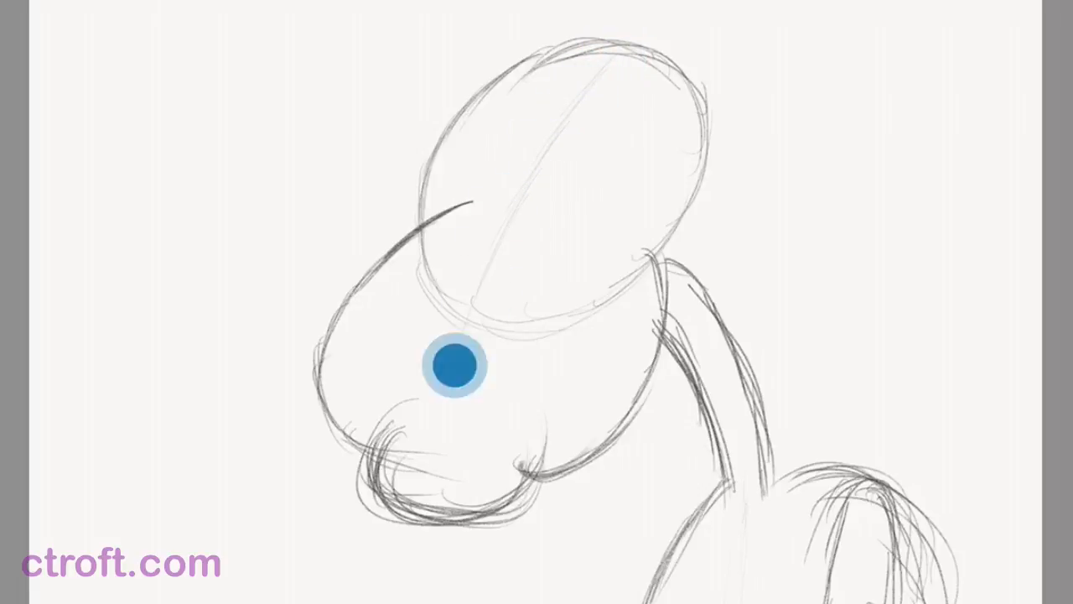
mouse_move(638, 47)
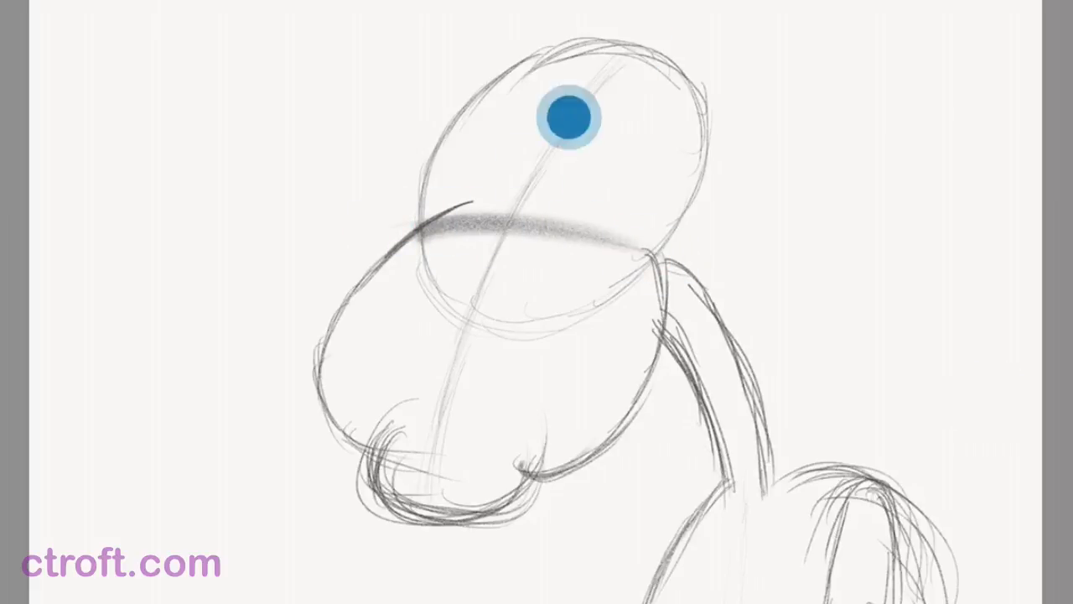
mouse_move(567, 114)
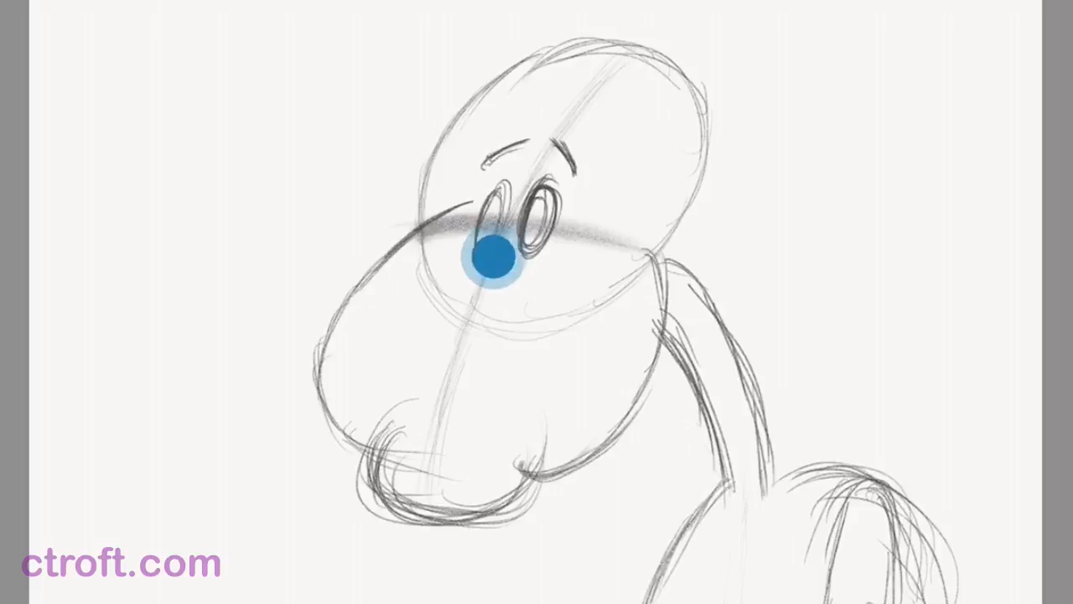
mouse_move(492, 255)
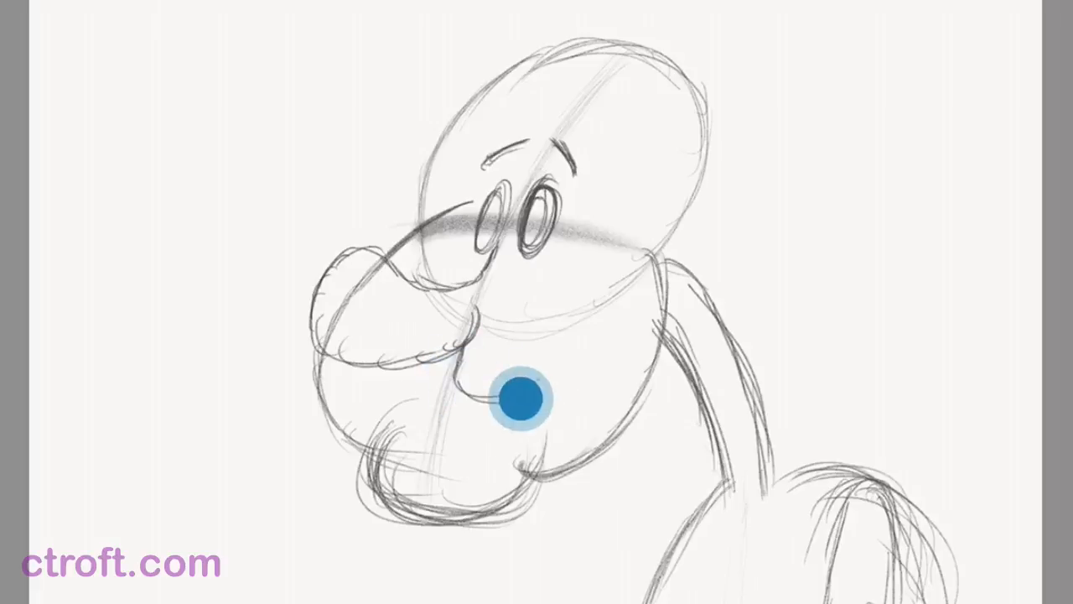
mouse_move(436, 409)
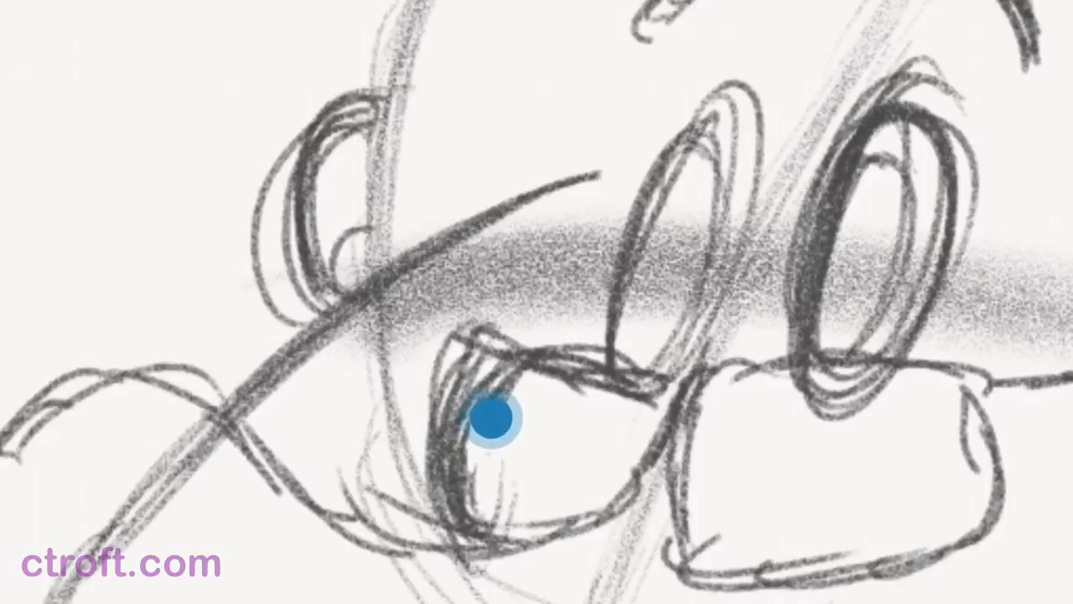
mouse_move(461, 473)
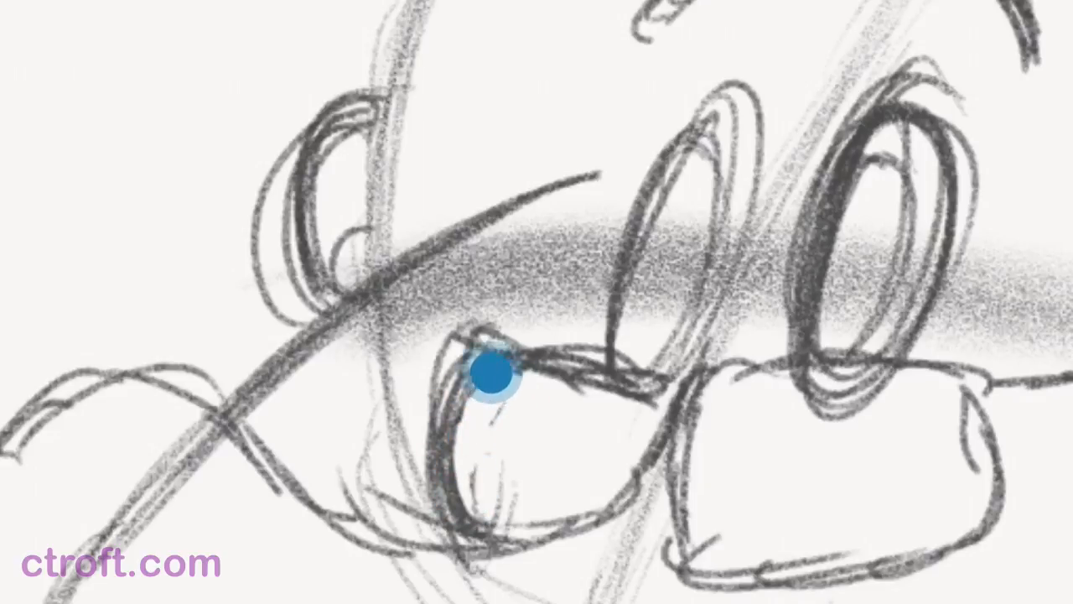
mouse_move(477, 478)
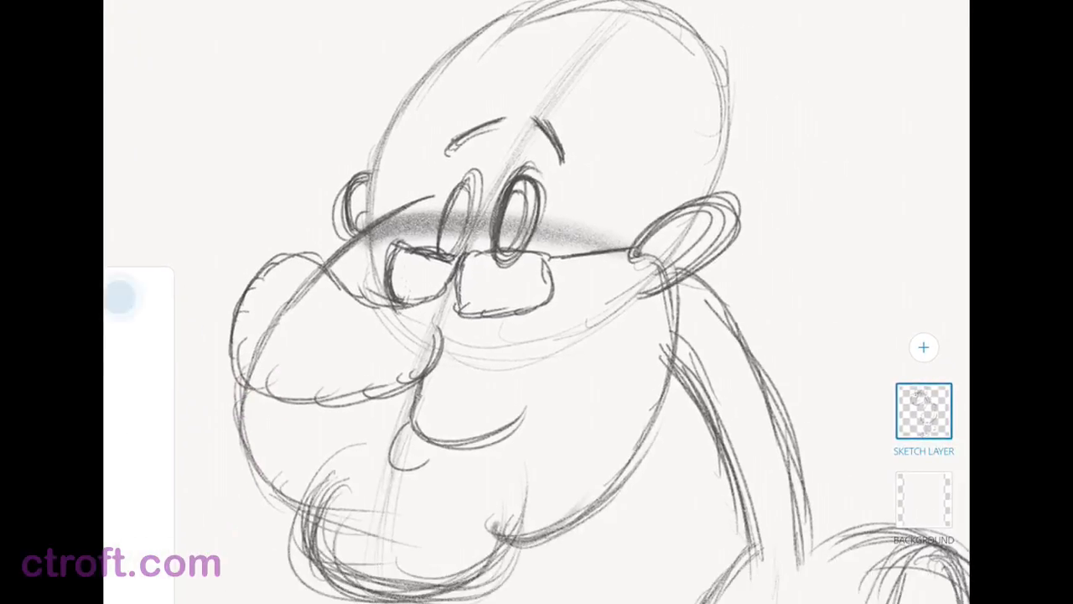
Dismiss the layer list to return to drawing on the canvas.
left_click(124, 299)
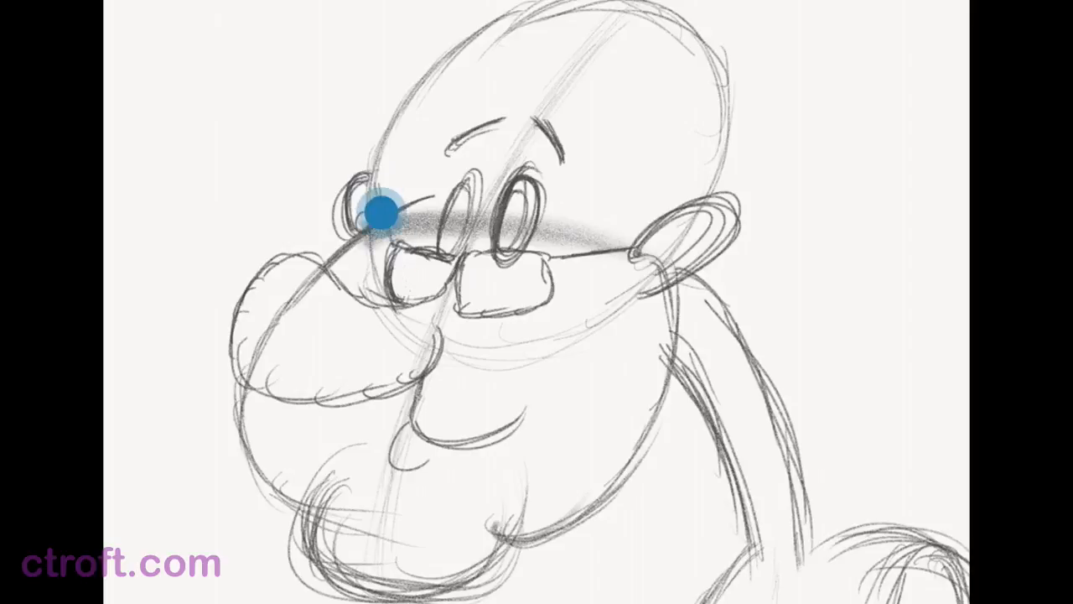
mouse_move(382, 211)
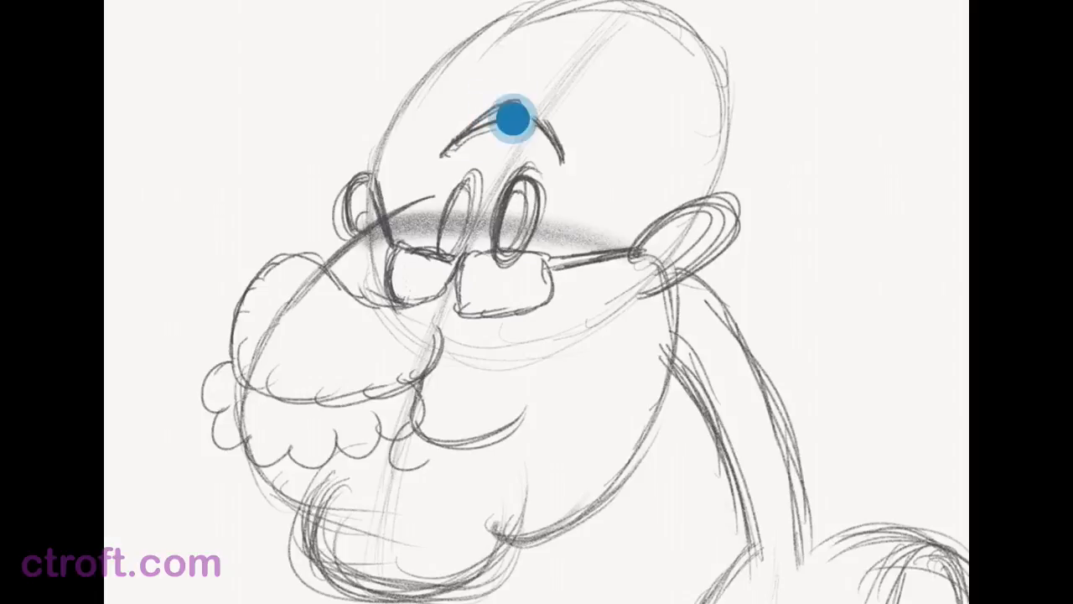
Thicken the eyebrow into a bold, bushy shape with pencil strokes.
left_click_drag(511, 118, 466, 134)
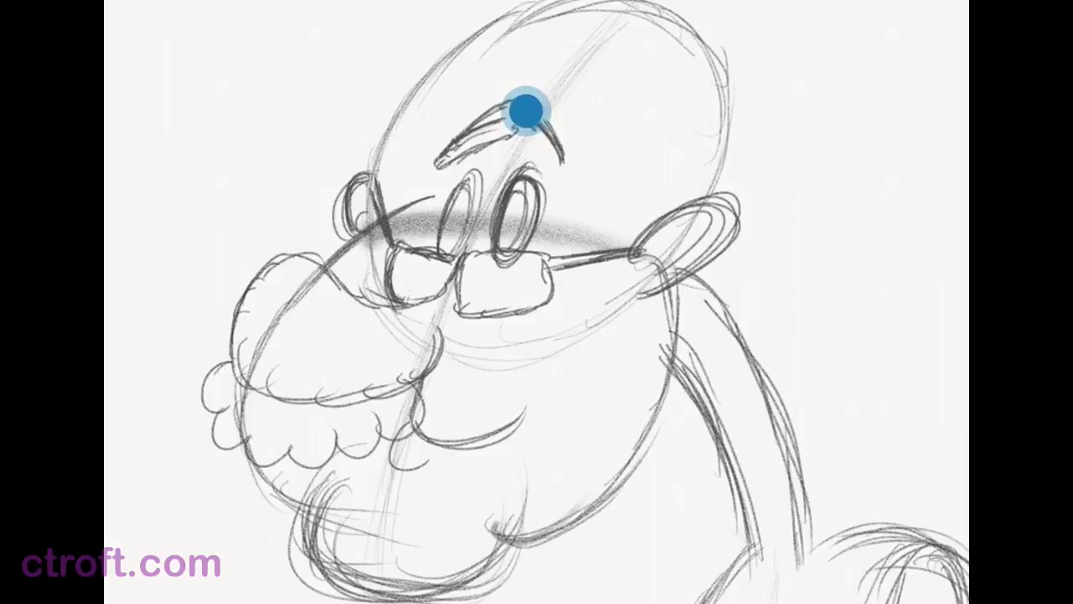
mouse_move(553, 126)
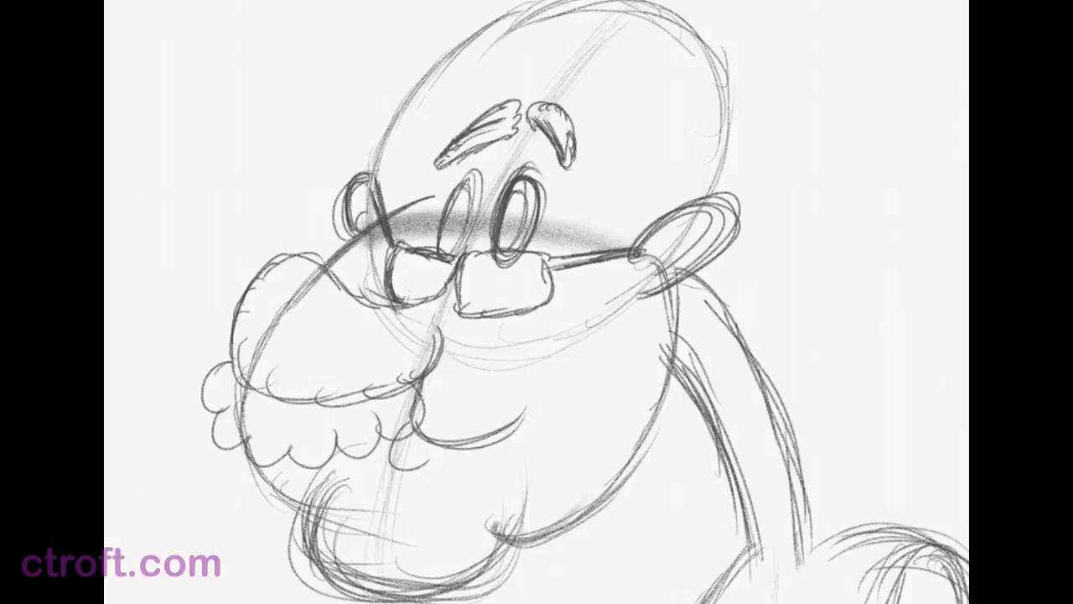
mouse_move(605, 98)
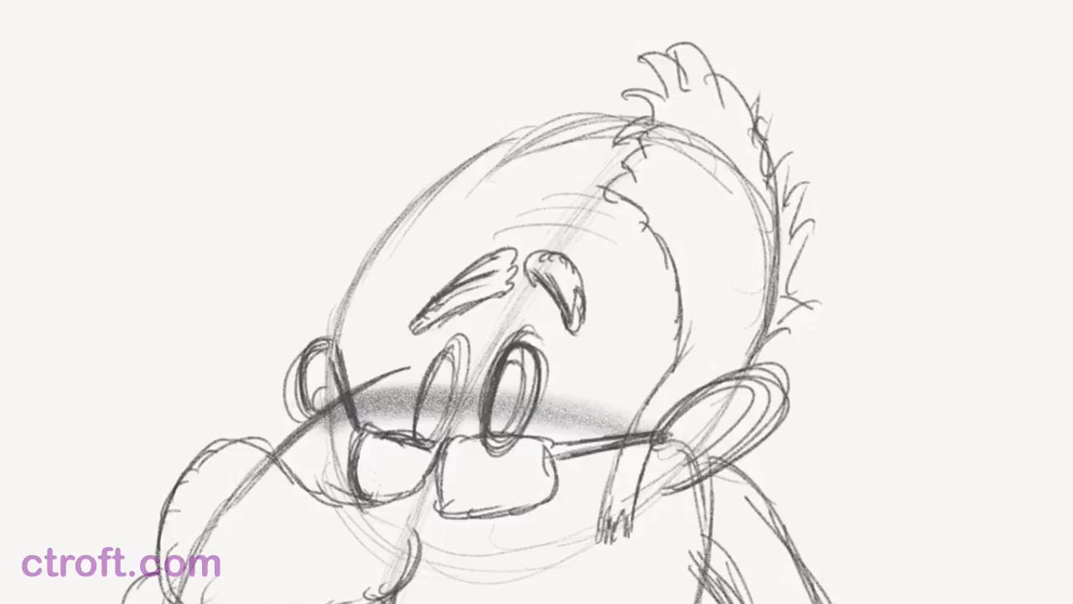
Flick spiky hair tufts onto the top and side of the head.
left_click(537, 164)
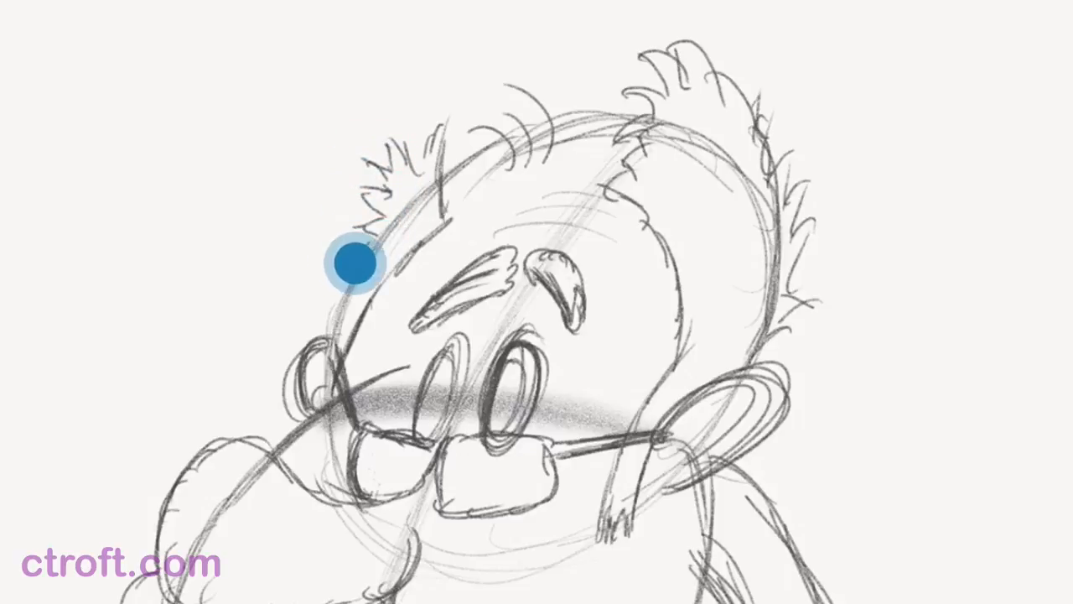
mouse_move(317, 334)
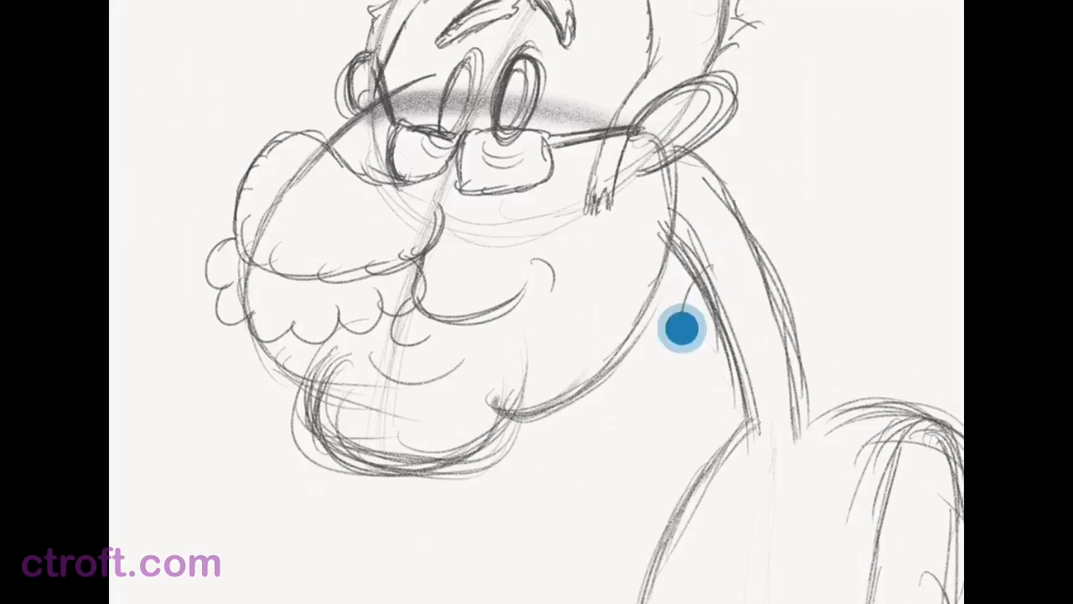
left_click(681, 329)
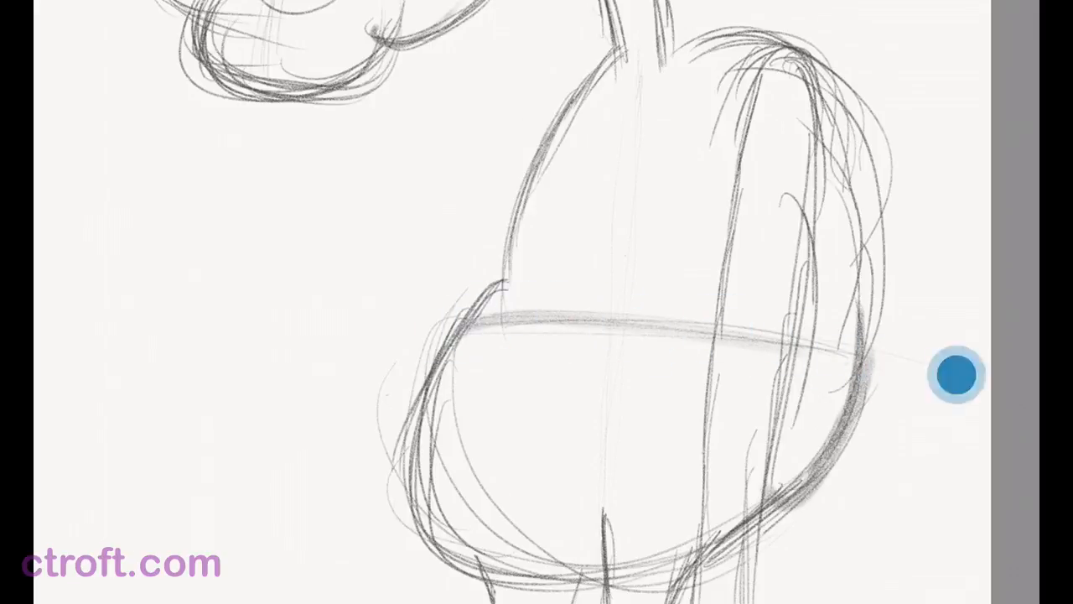
mouse_move(602, 349)
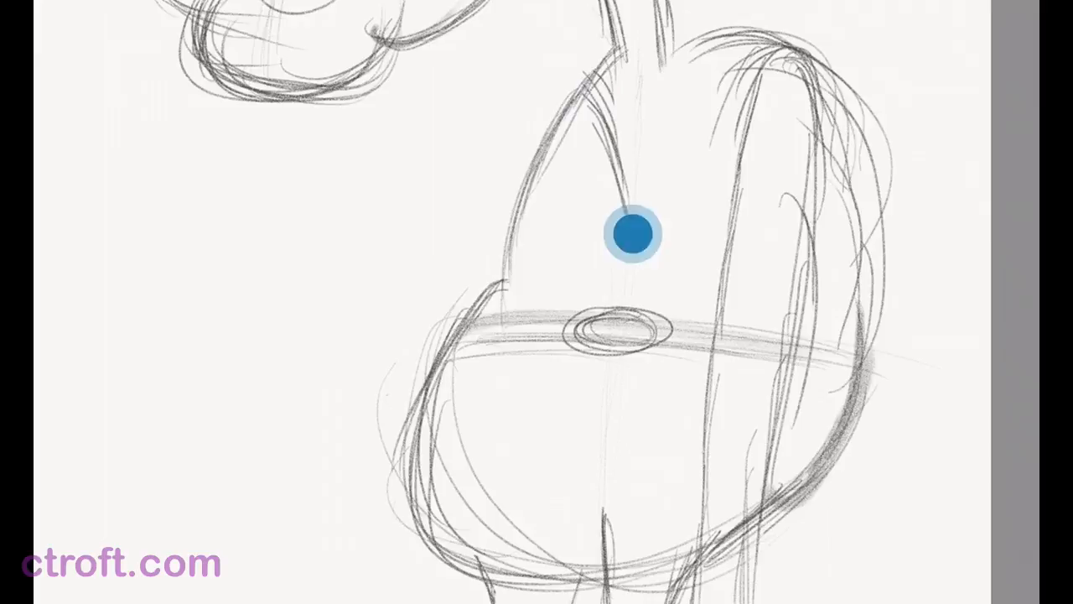
mouse_move(696, 78)
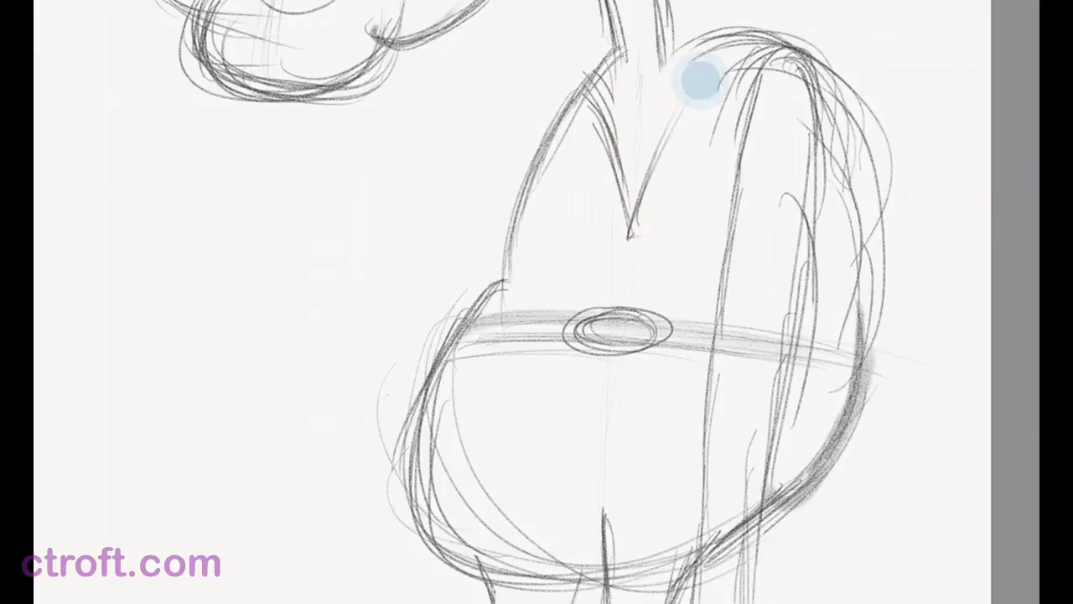